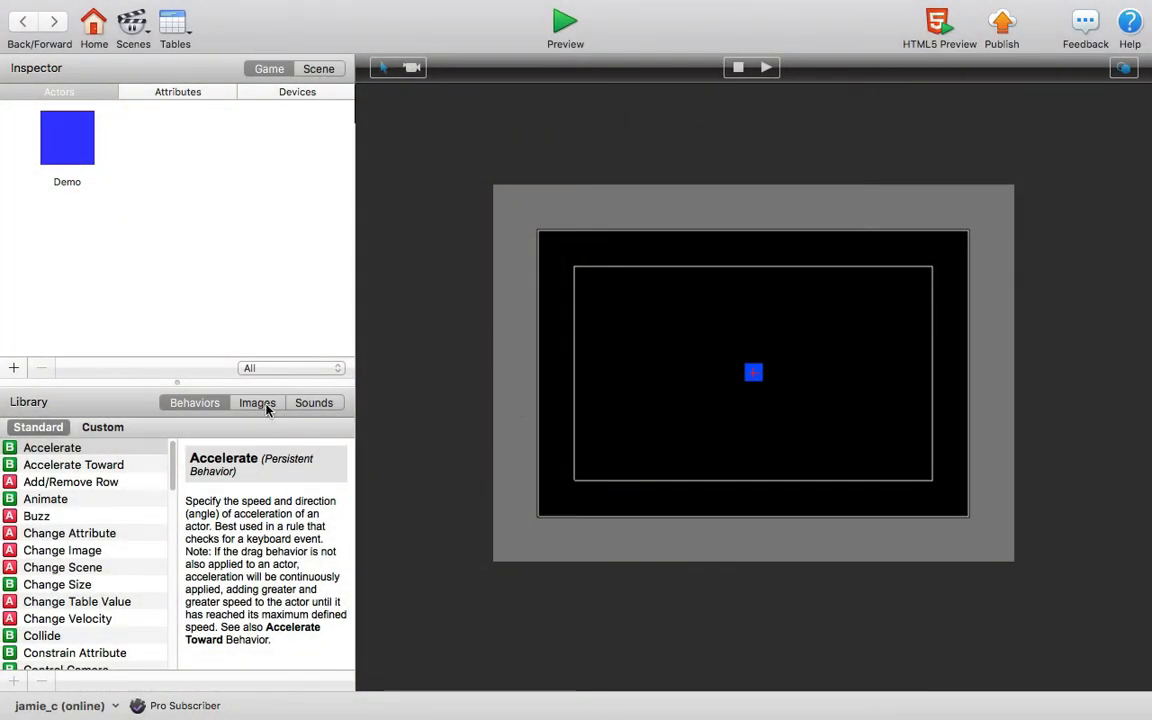
pyautogui.moveTo(267, 407)
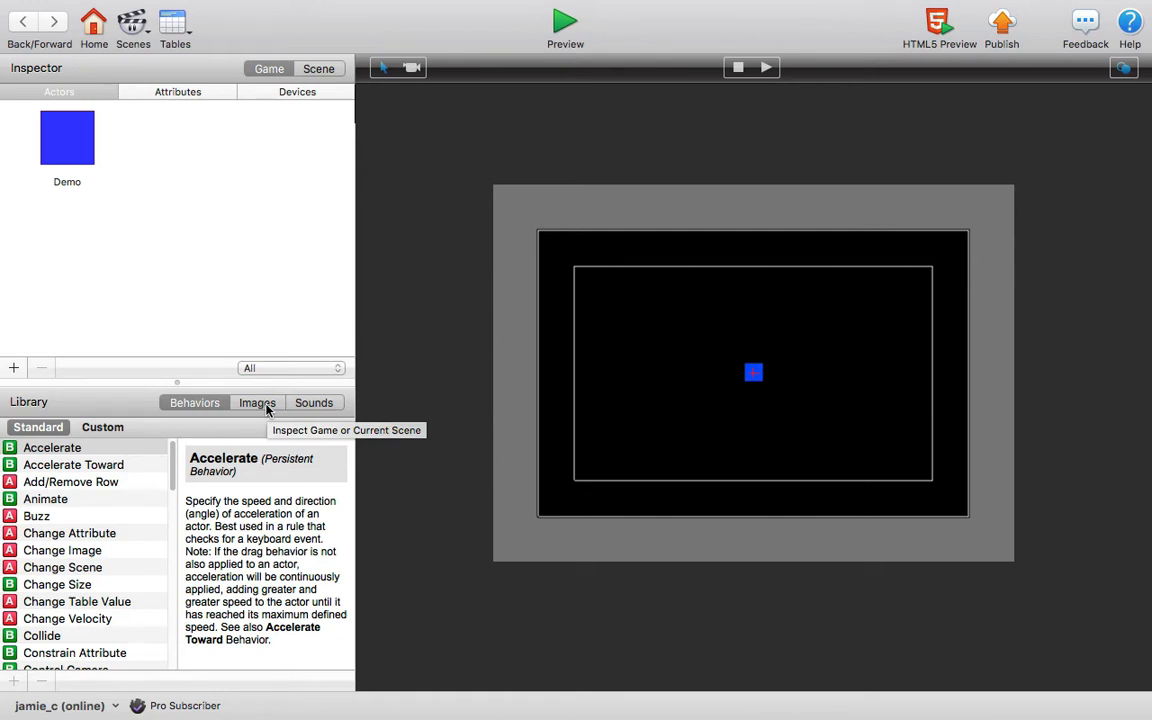
pyautogui.moveTo(67, 140)
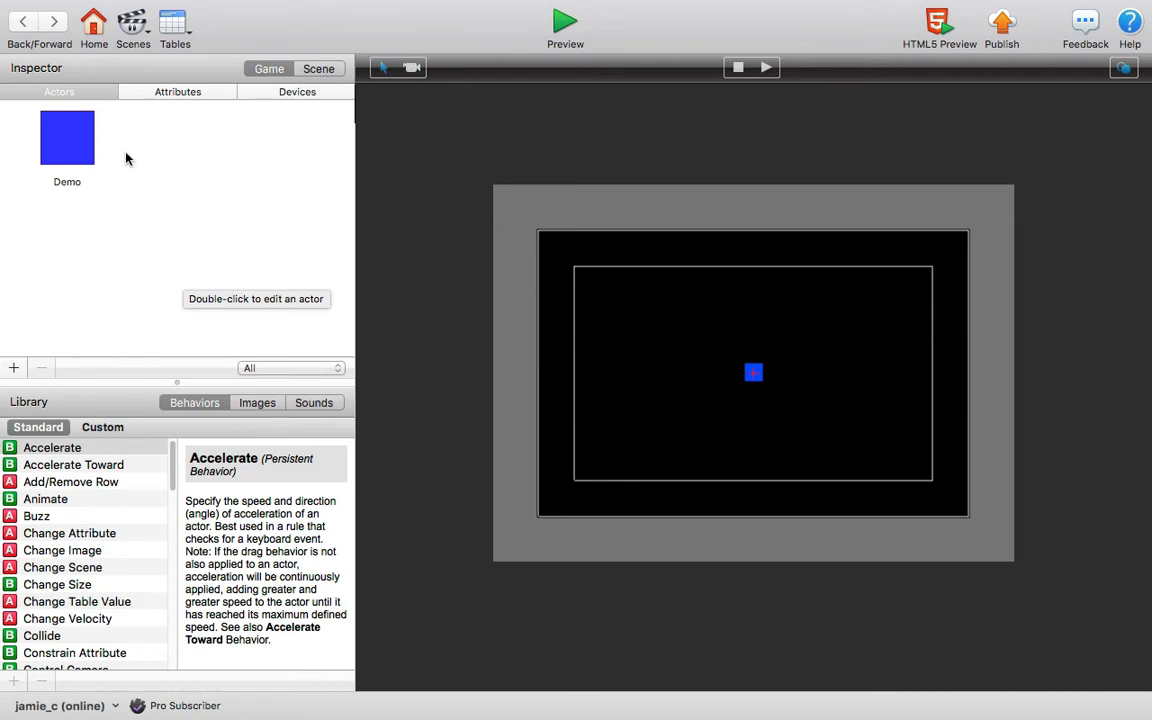
pyautogui.moveTo(257, 402)
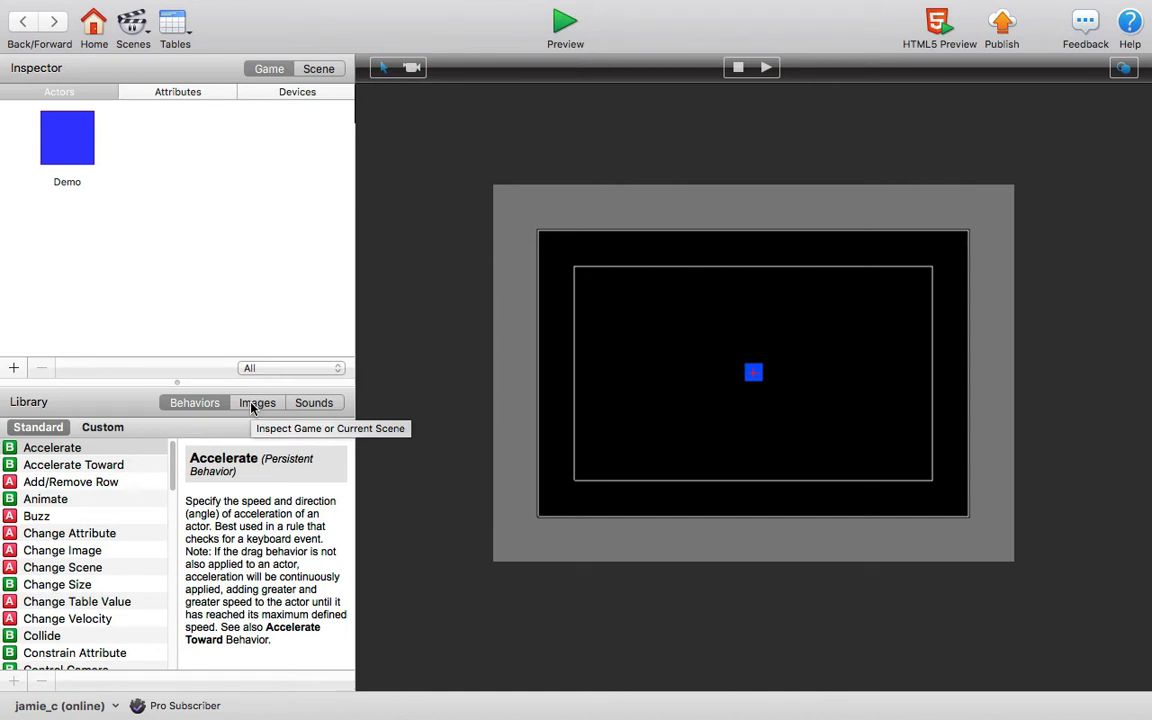
pyautogui.moveTo(95, 416)
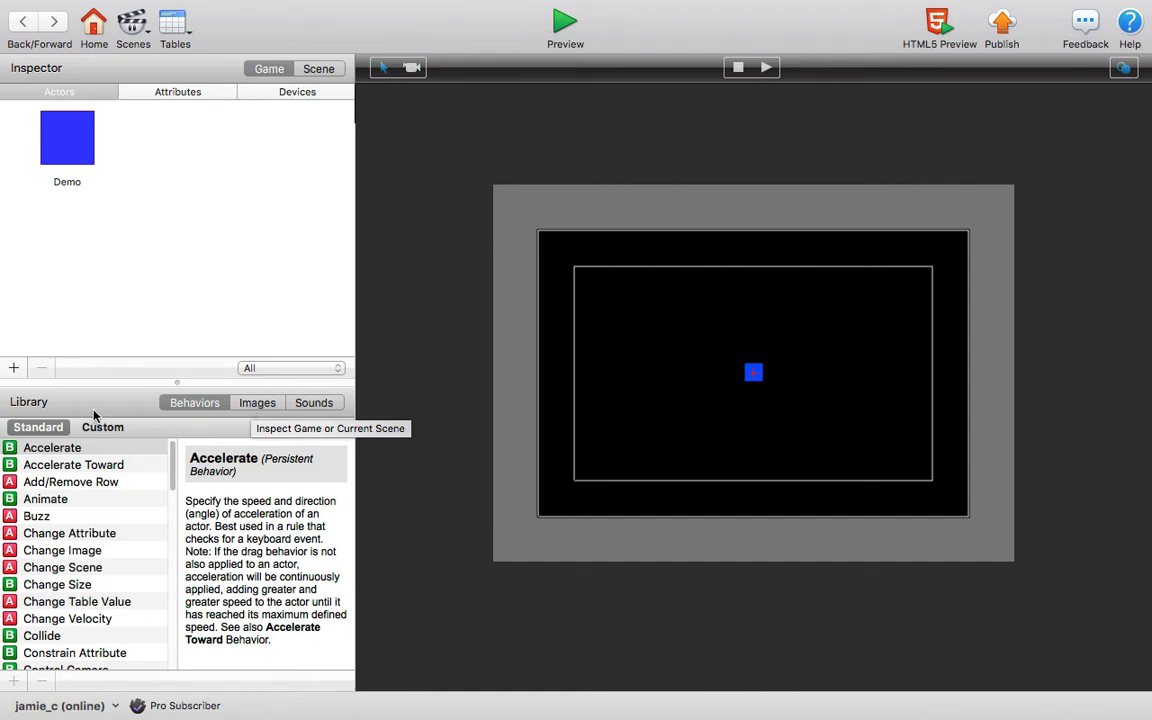
# Switch the Library panel to the project Images tab to begin importing an image
pyautogui.click(257, 402)
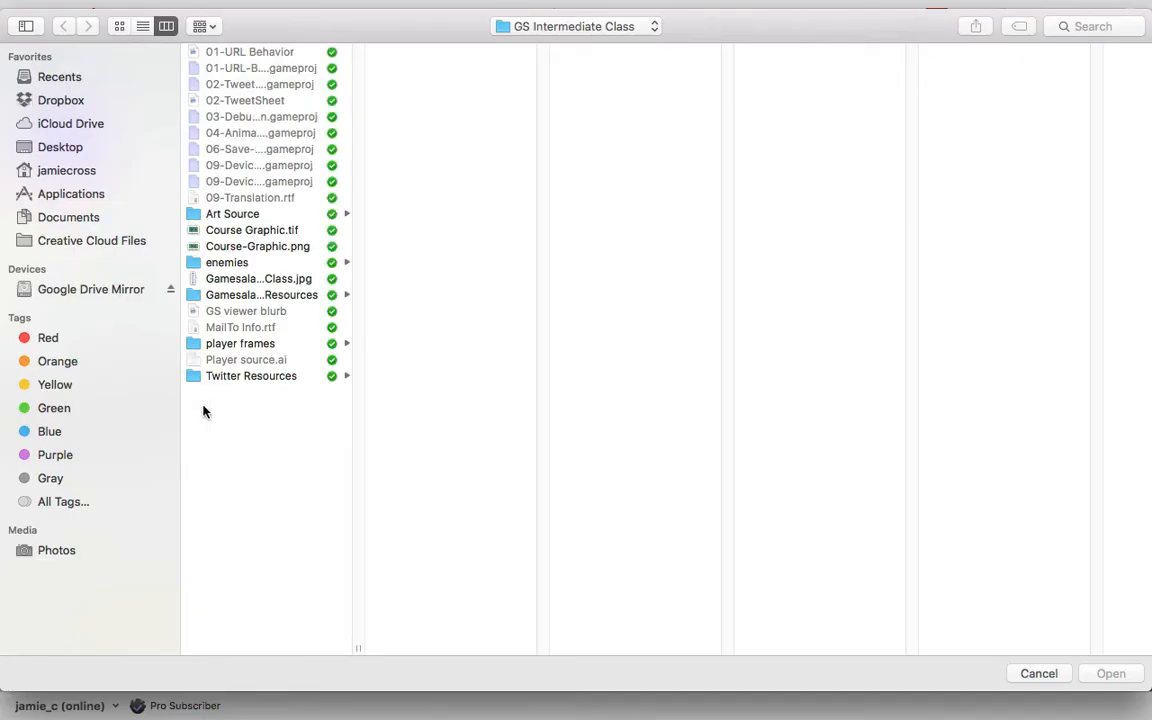
# Import submarine0001.png from Desktop > graphics > OceanPackCrouton > Characters > Submarine
pyautogui.click(62, 147)
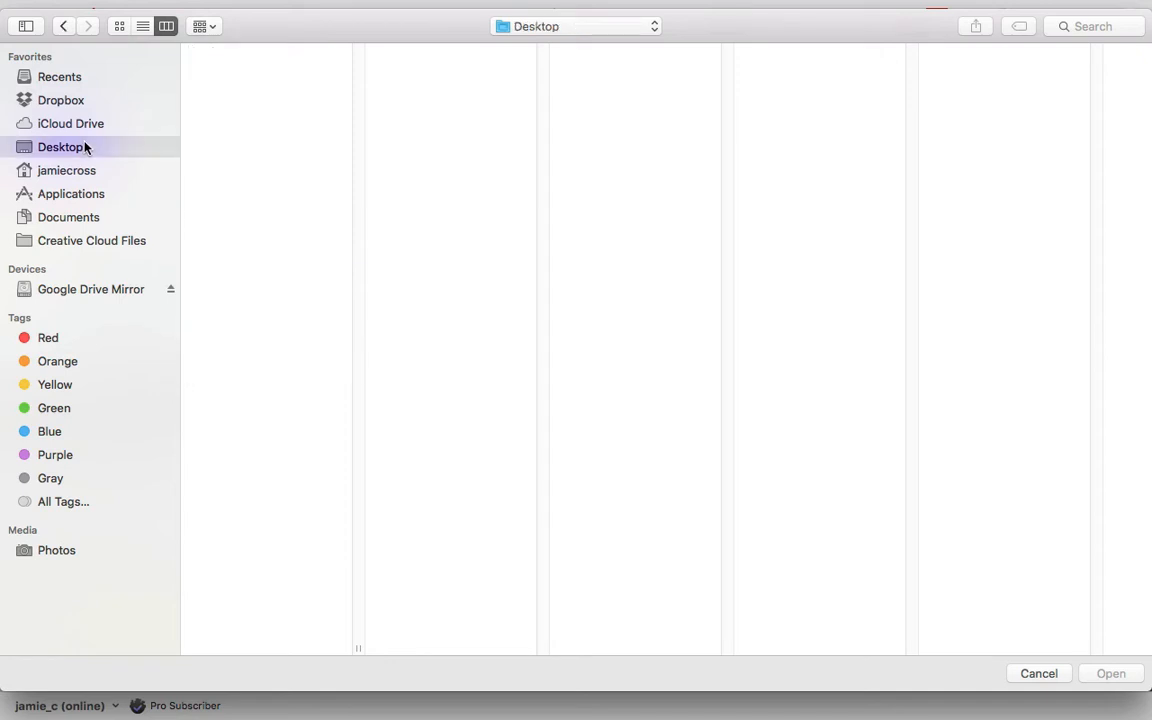
pyautogui.click(60, 147)
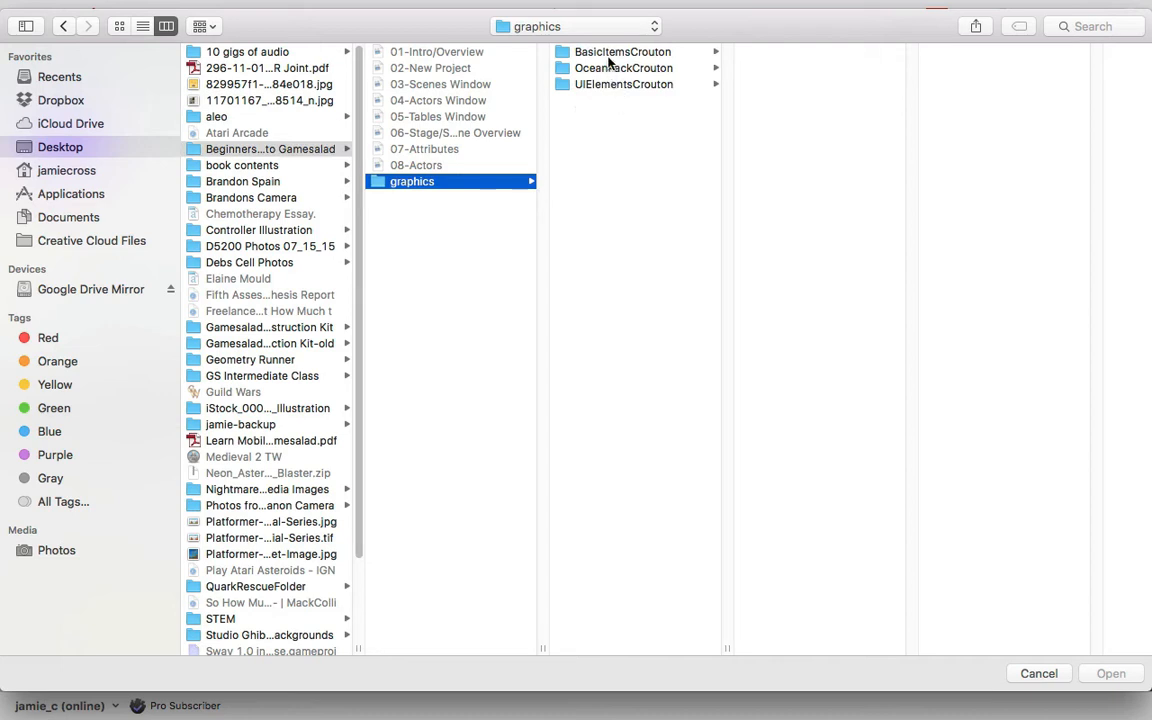
pyautogui.moveTo(617, 58)
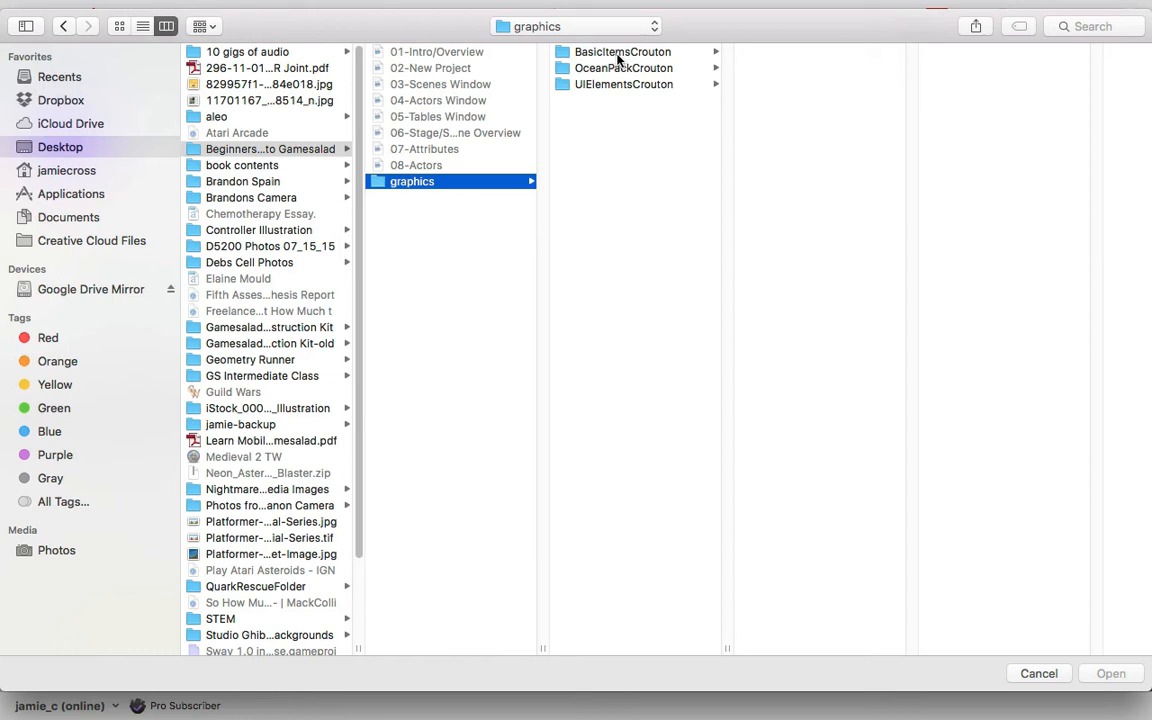
pyautogui.moveTo(618, 62)
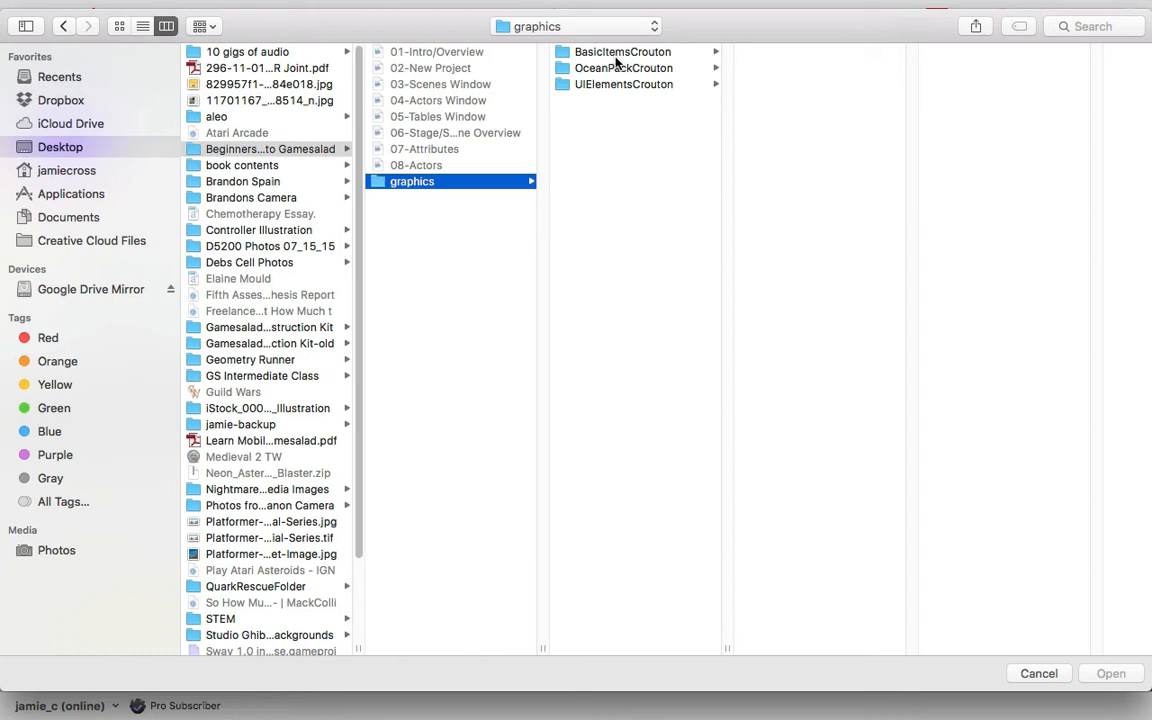
pyautogui.moveTo(613, 98)
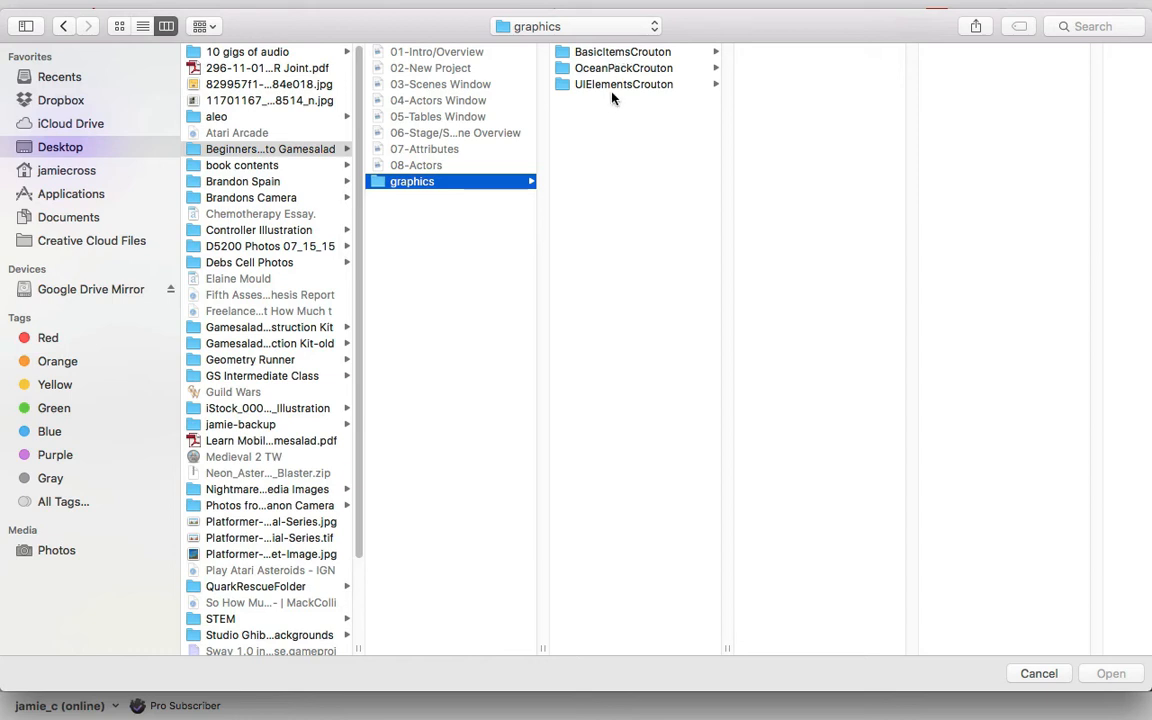
pyautogui.click(624, 67)
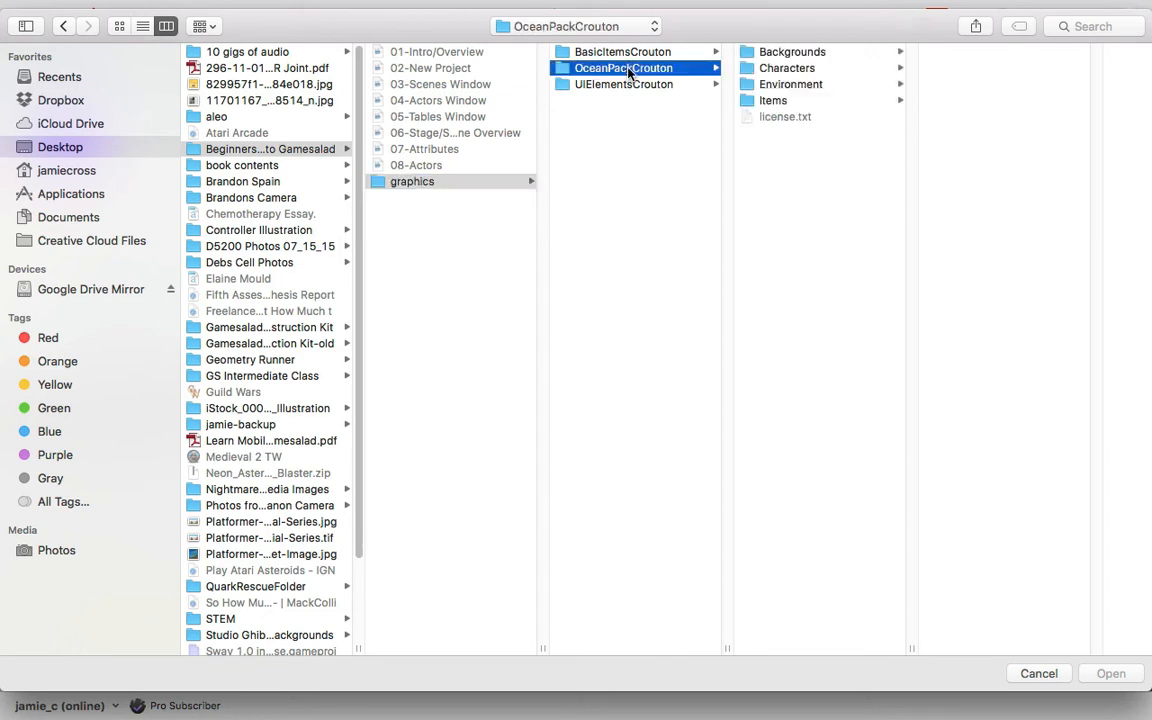
pyautogui.click(787, 68)
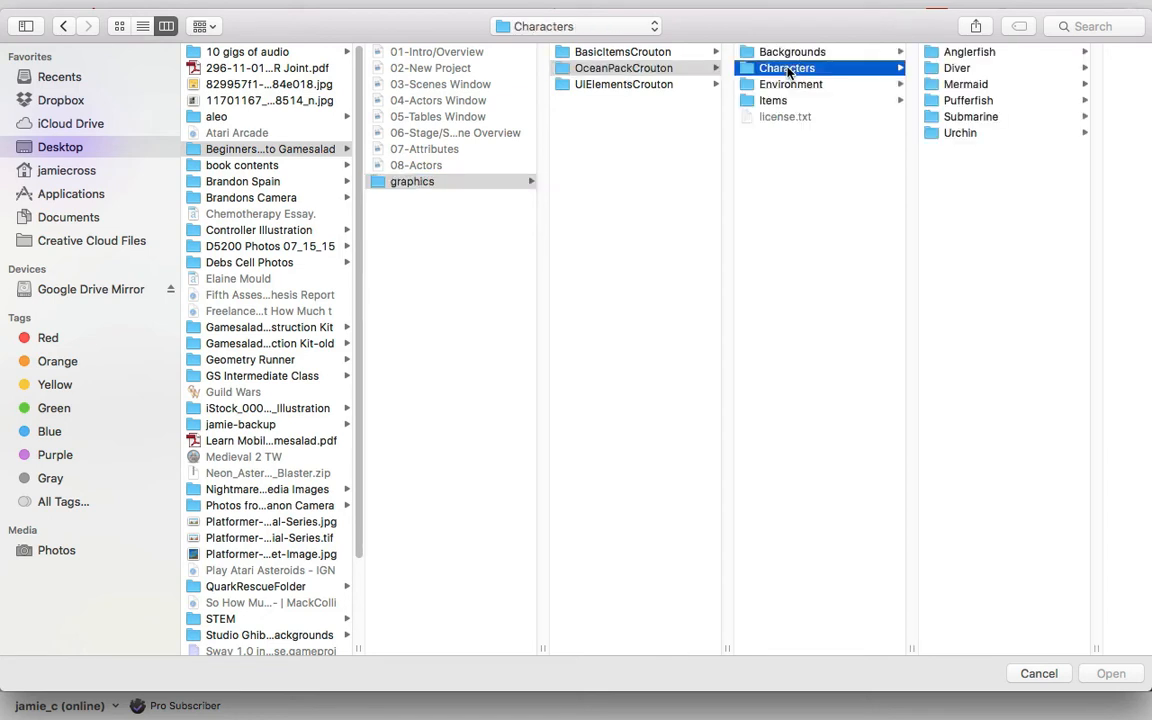
pyautogui.click(833, 116)
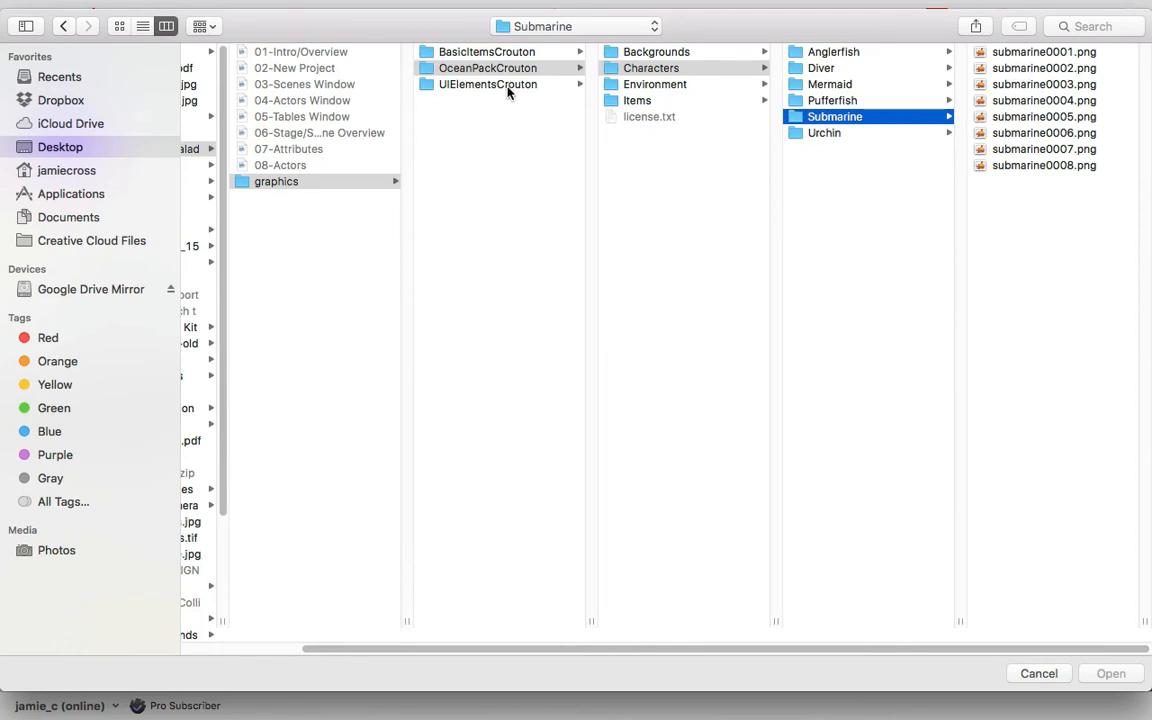
pyautogui.click(856, 51)
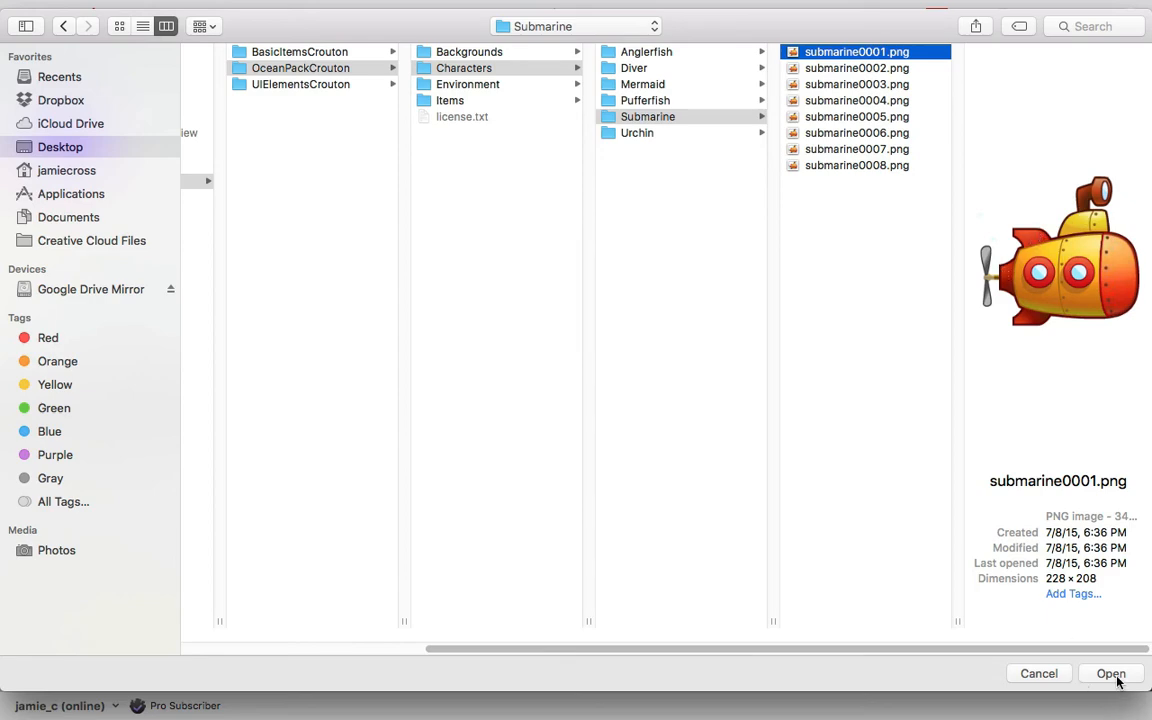
pyautogui.click(1111, 673)
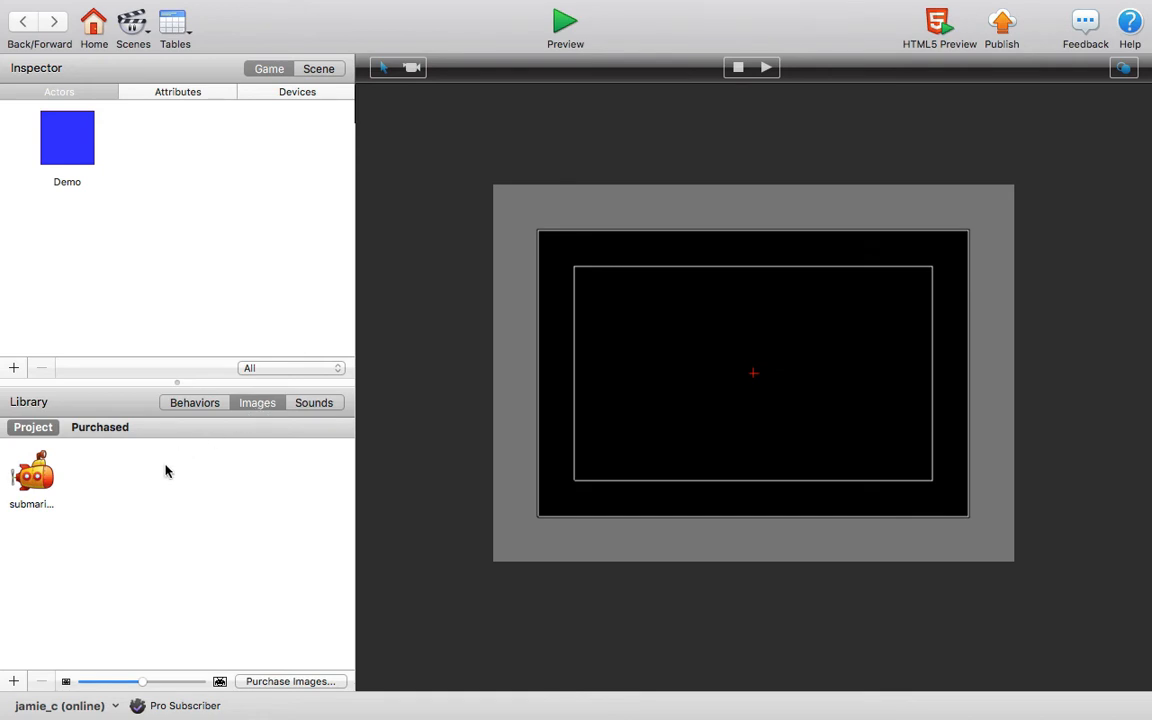
# Select the submarine image and adjust the thumbnail slider, settling on medium previews
pyautogui.click(31, 475)
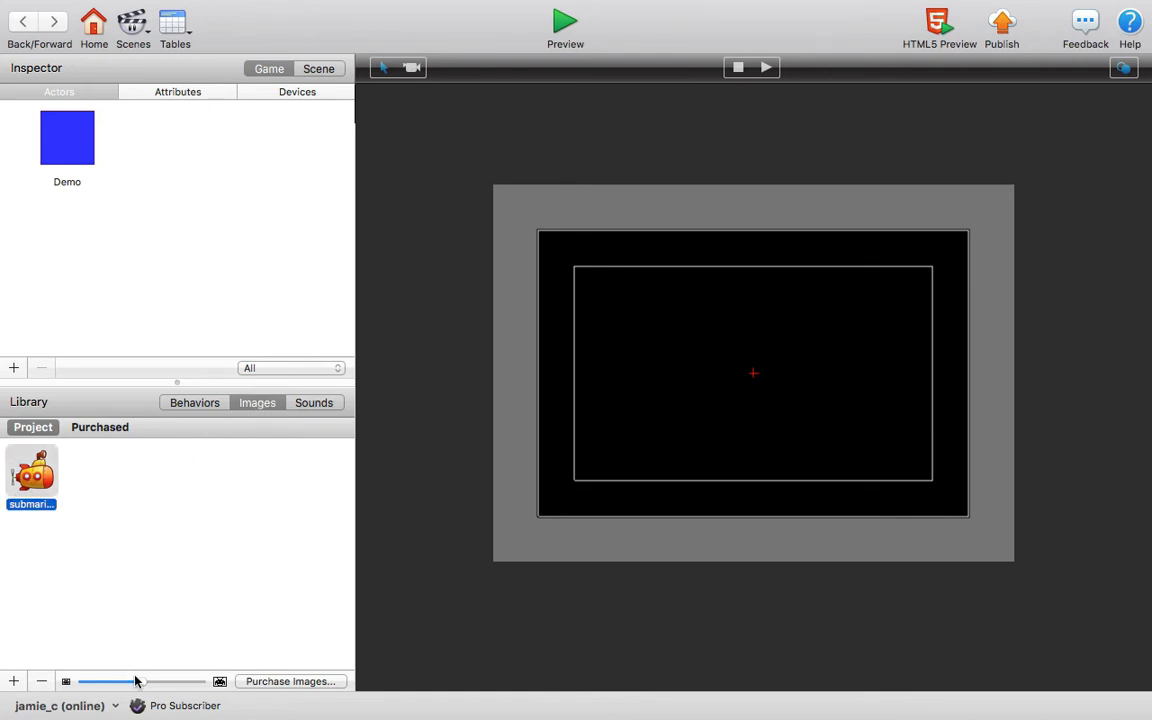
pyautogui.moveTo(138, 681); pyautogui.dragTo(200, 681)
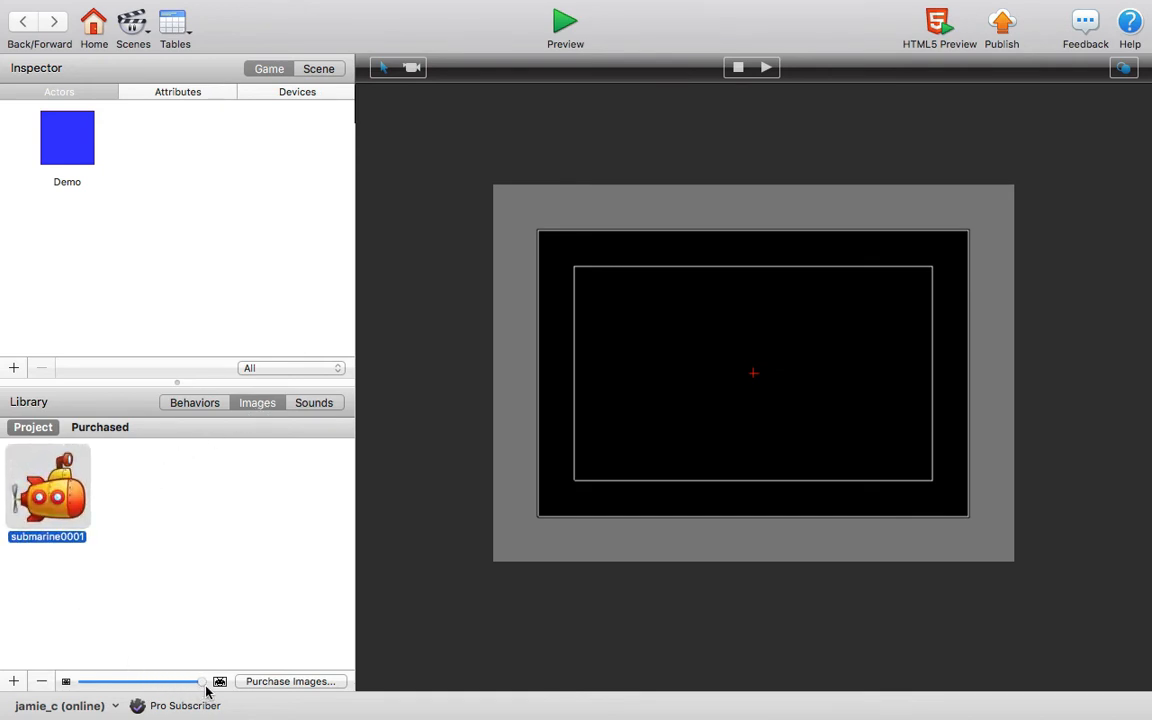
pyautogui.moveTo(200, 681); pyautogui.dragTo(80, 681)
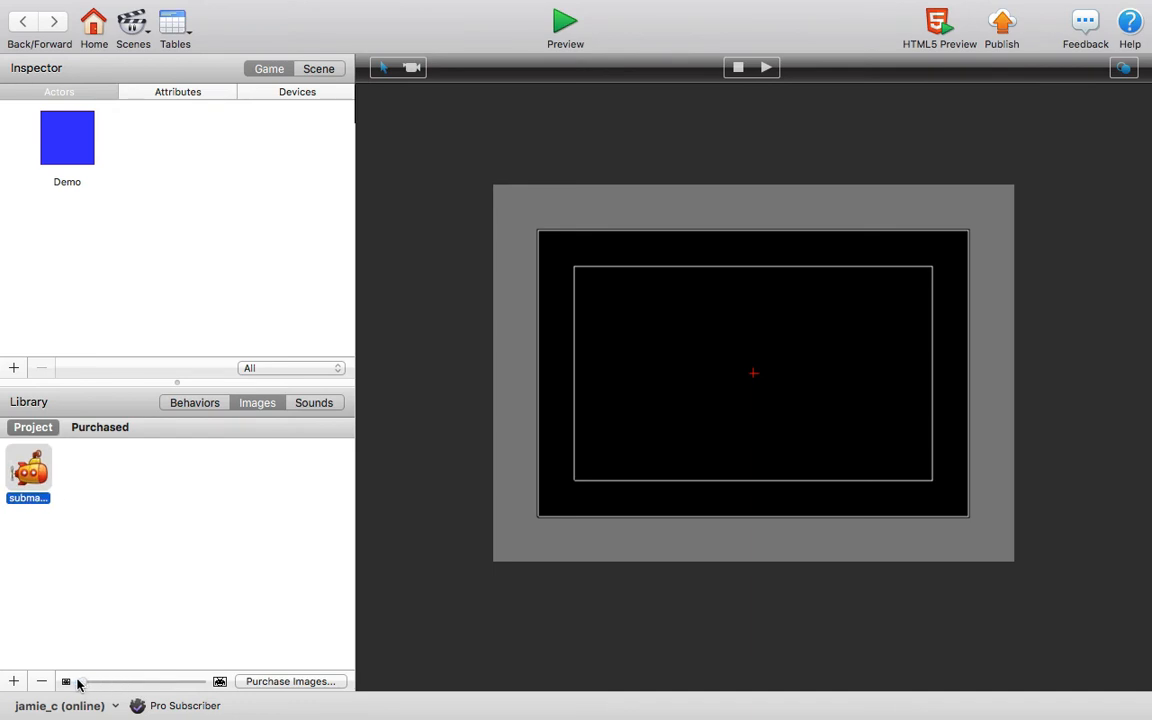
pyautogui.moveTo(78, 681); pyautogui.dragTo(143, 681)
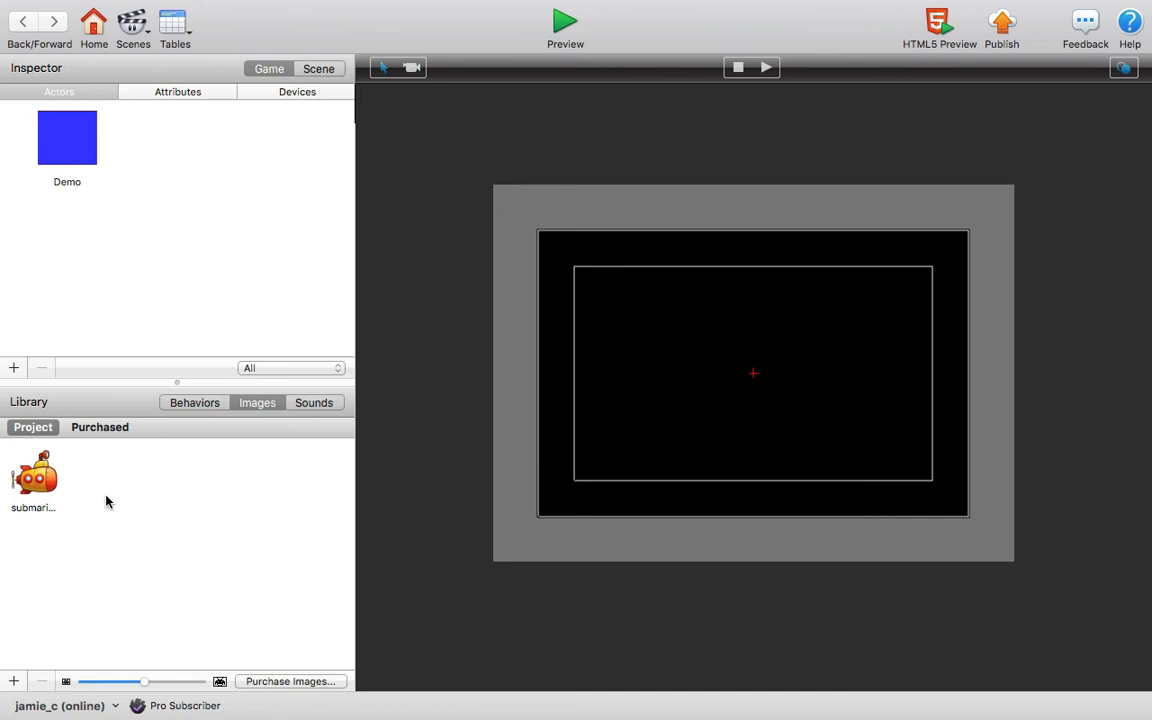
pyautogui.moveTo(88, 503)
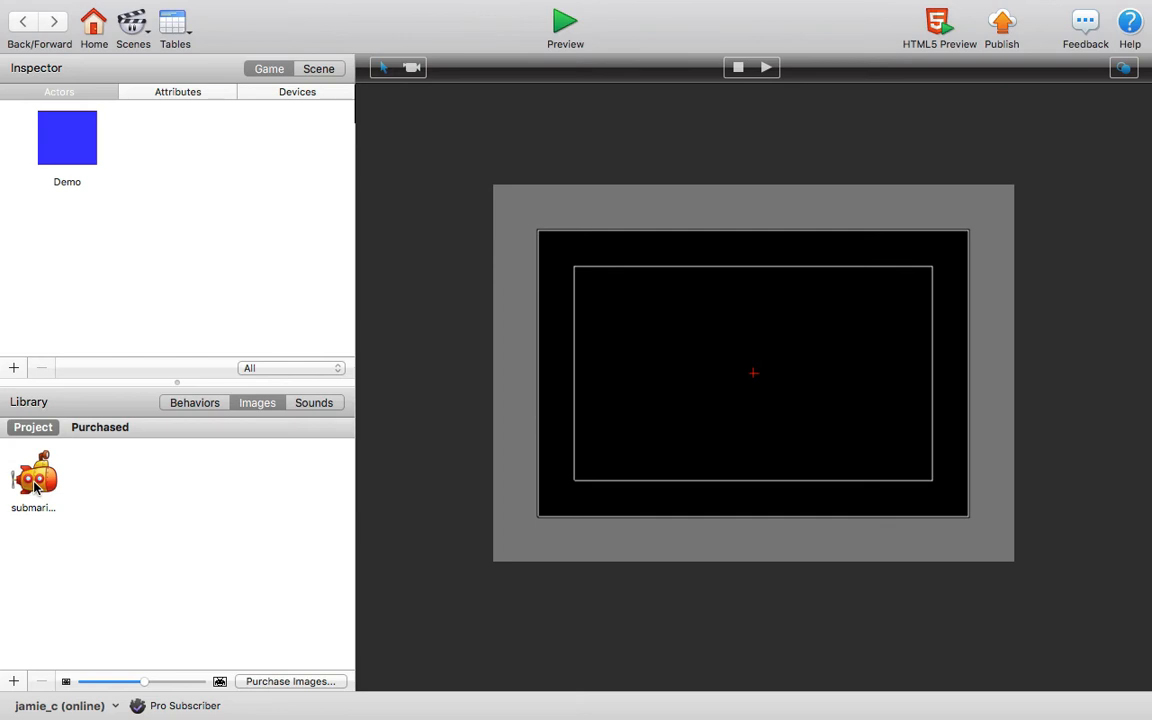
# Create the submarine0001 actor from the submarine image, then add a blank Actor 1
pyautogui.moveTo(33, 475); pyautogui.dragTo(225, 280)
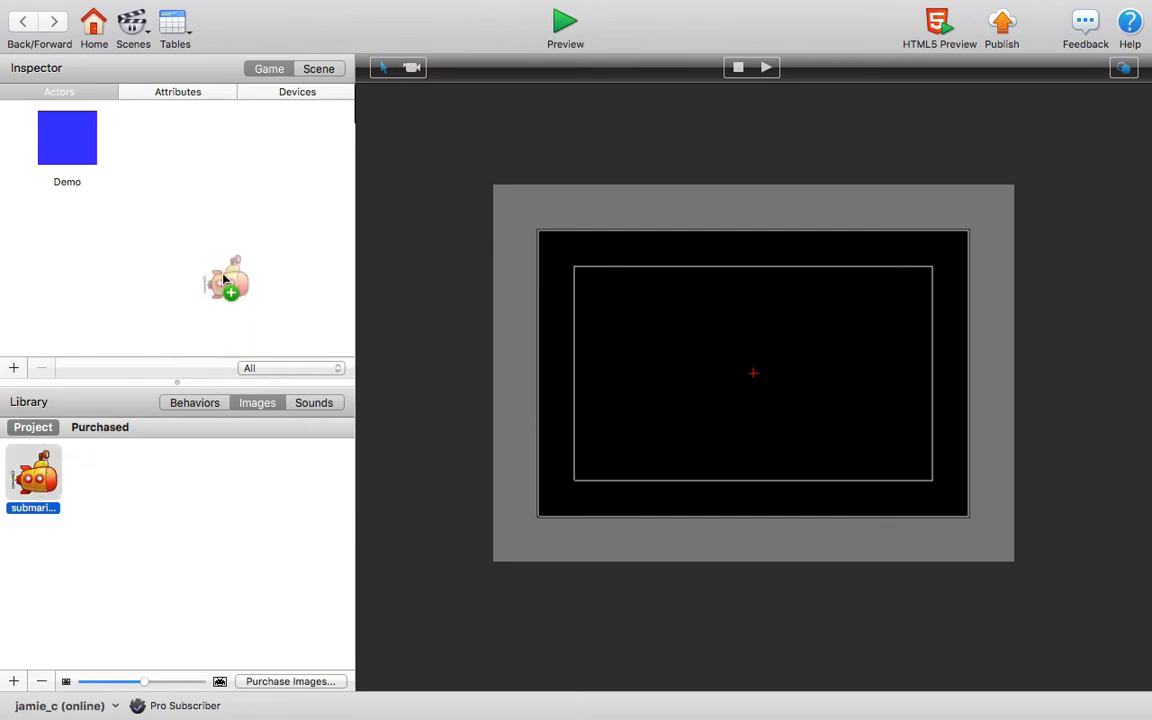
pyautogui.moveTo(33, 472); pyautogui.dragTo(202, 137)
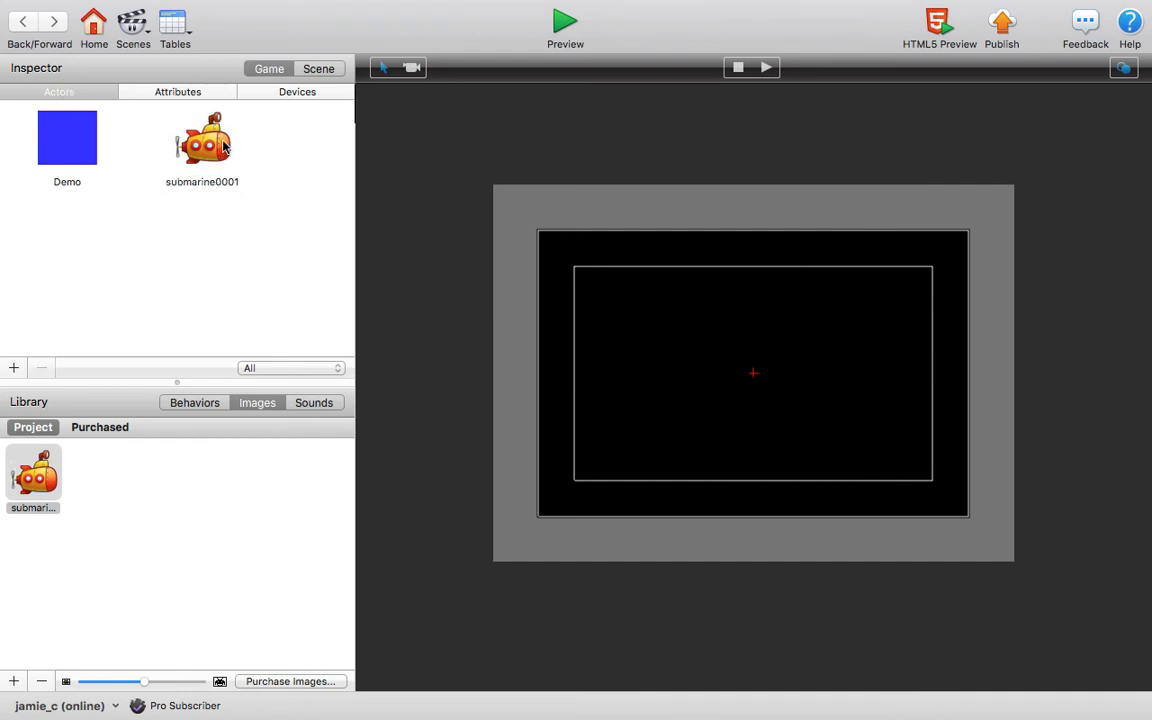
pyautogui.click(202, 140)
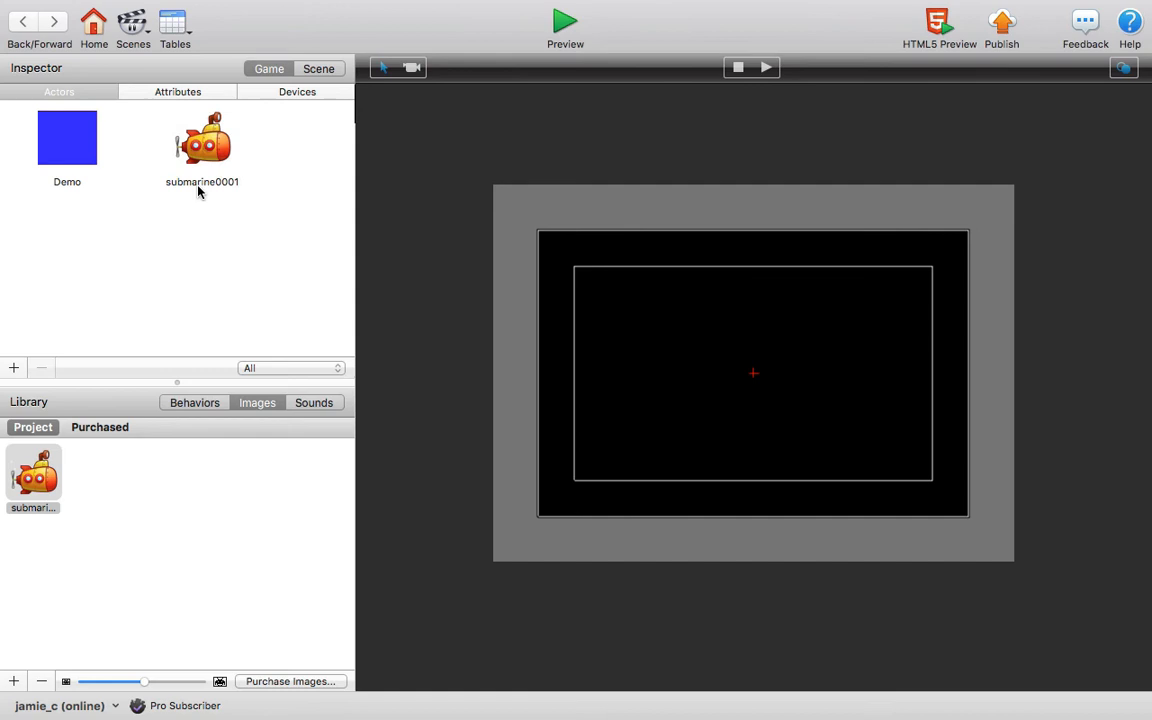
pyautogui.doubleClick(201, 181)
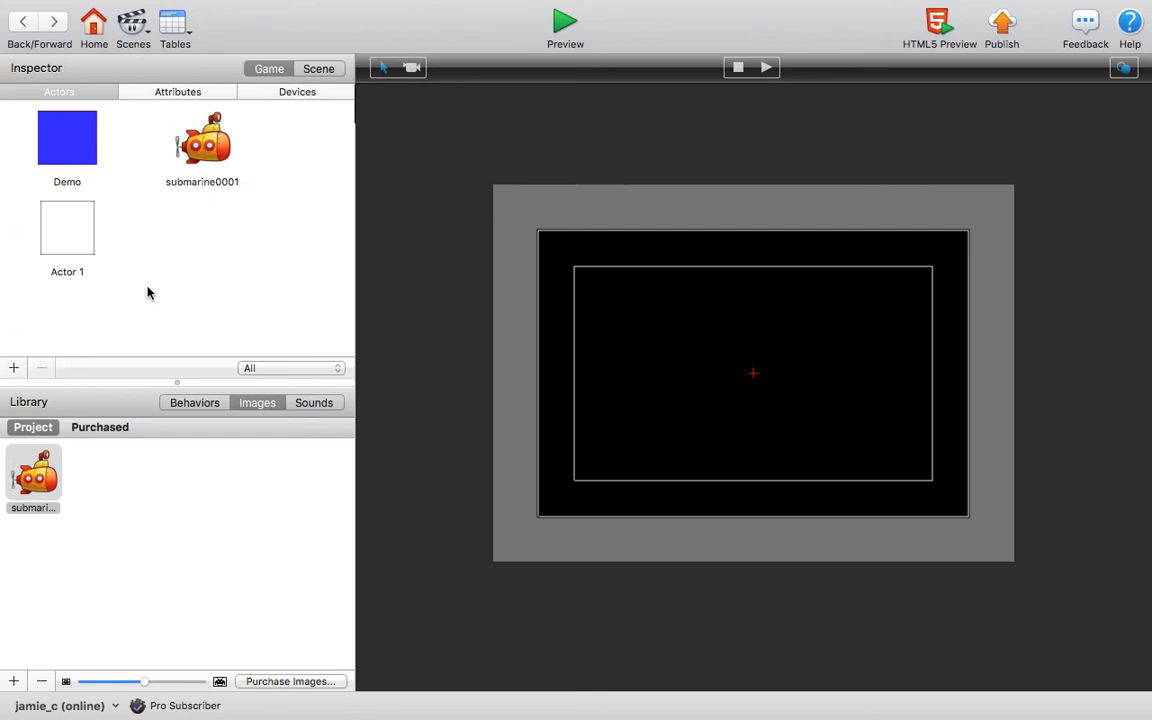
# Select the Demo actor for removal and assign the submarine image to Actor 1
pyautogui.click(67, 138)
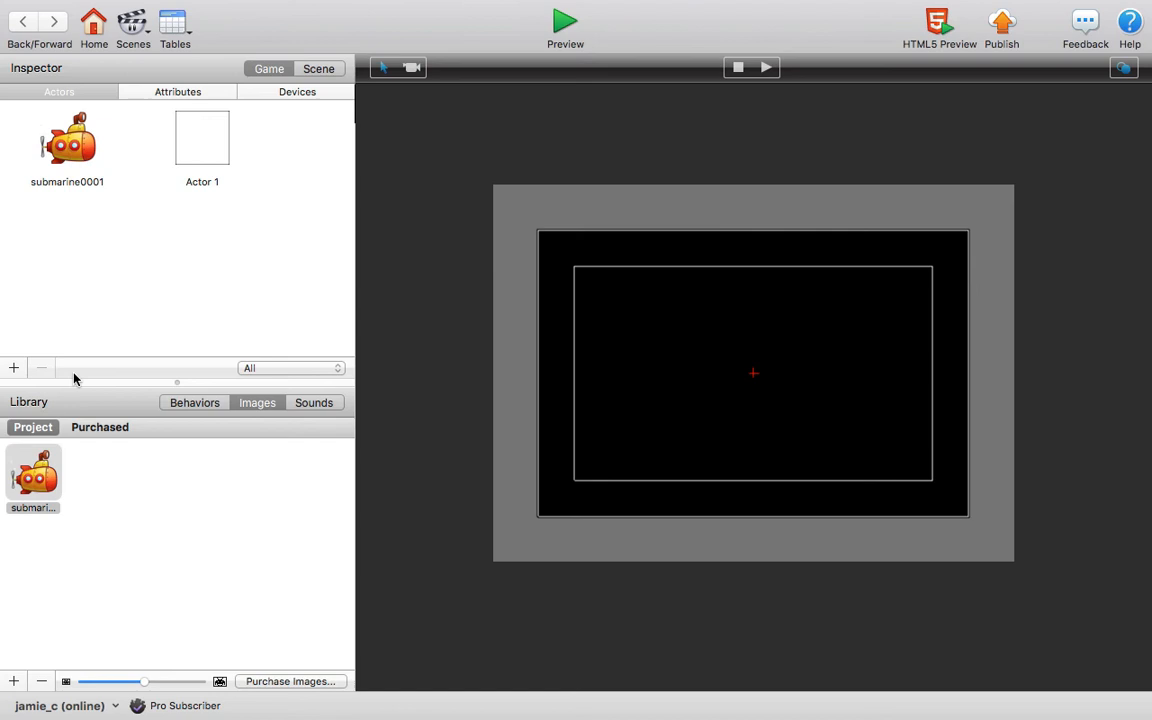
pyautogui.moveTo(33, 470); pyautogui.dragTo(145, 210)
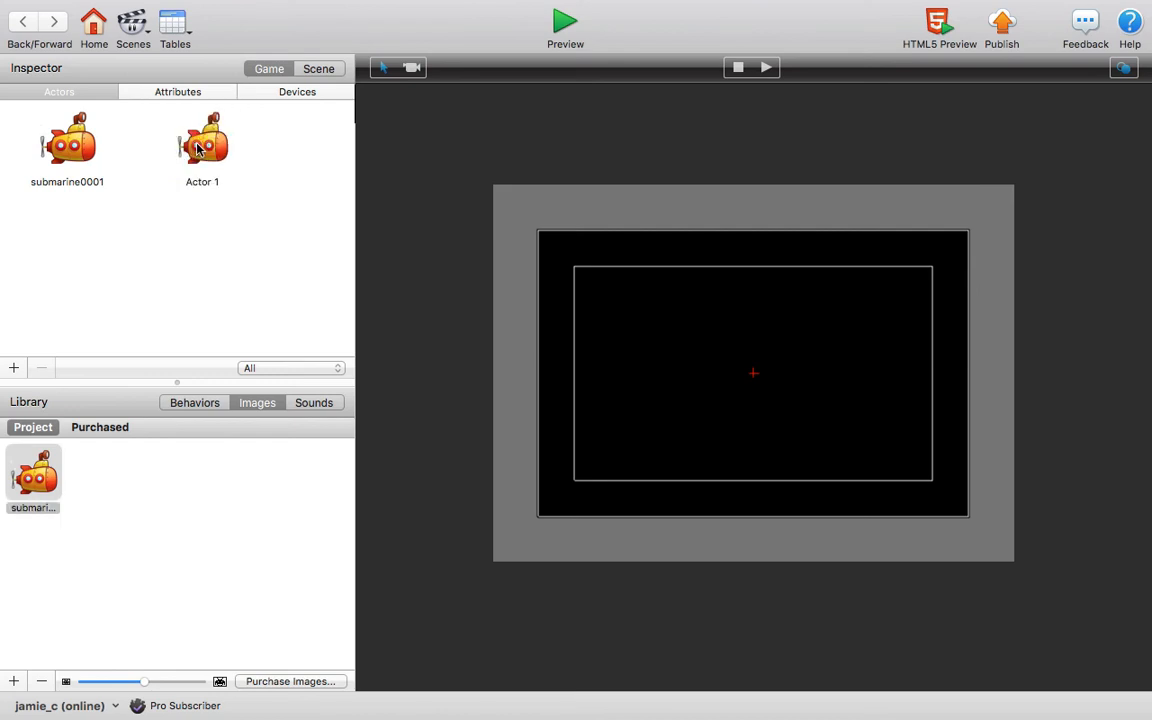
pyautogui.moveTo(218, 155)
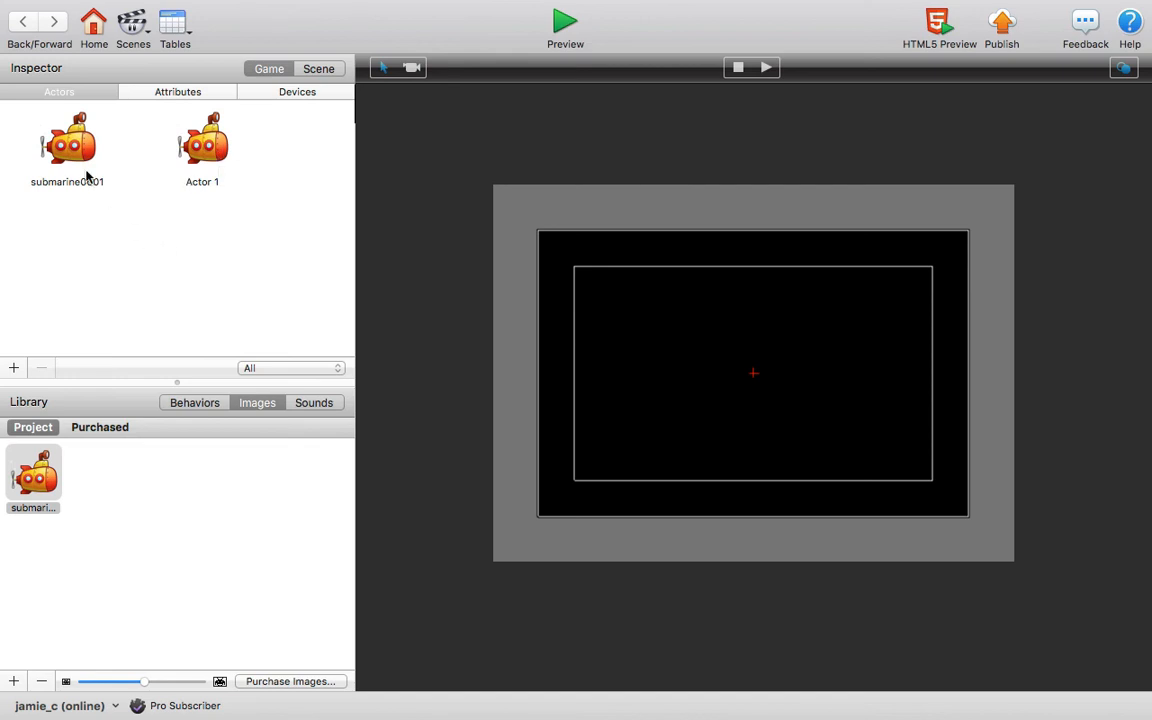
# Select the submarine0001 actor in the Actors list for placement in the scene
pyautogui.click(67, 145)
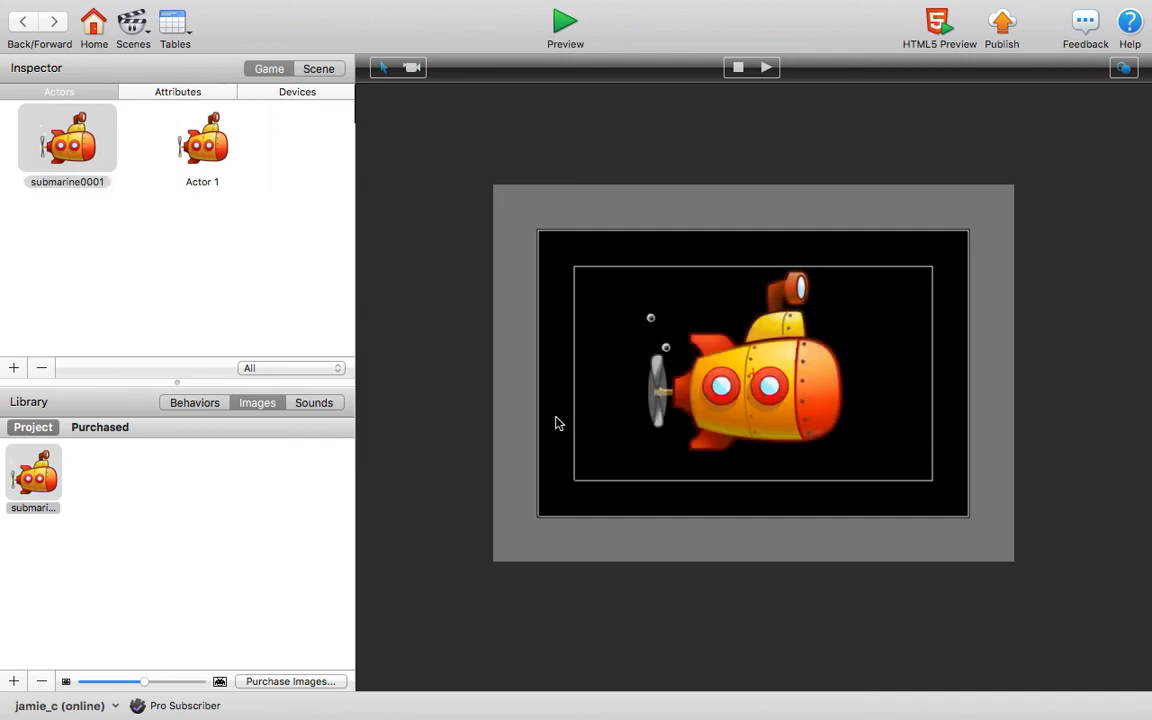
pyautogui.moveTo(756, 362)
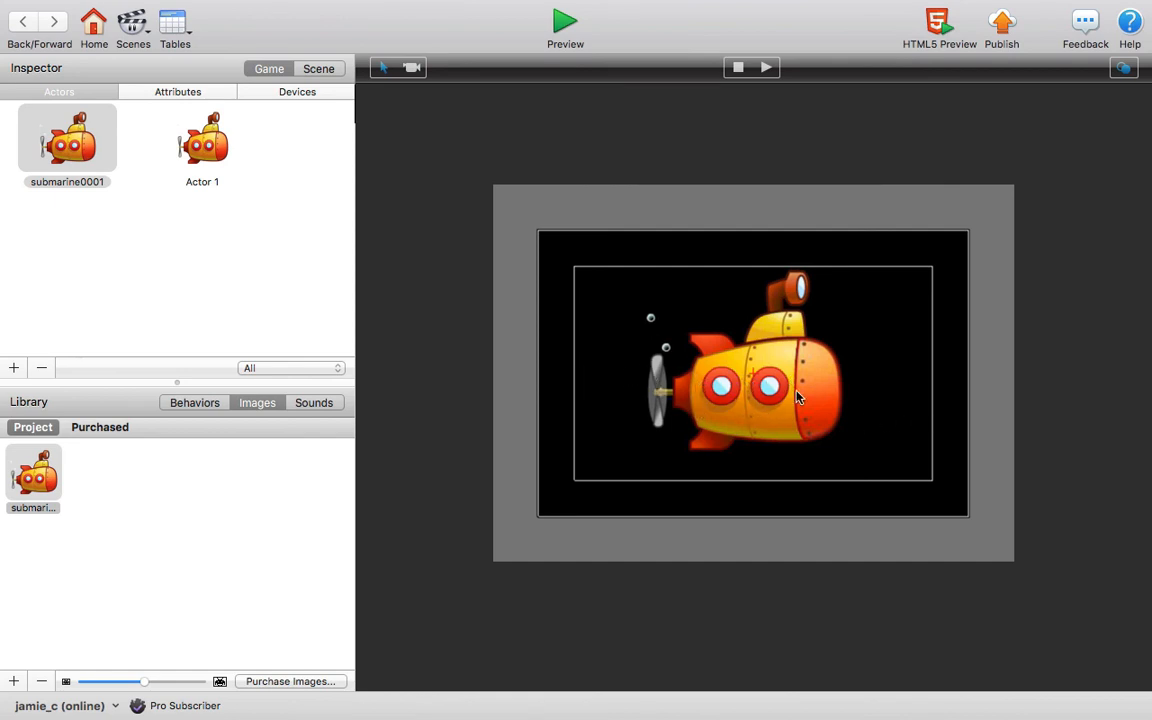
pyautogui.moveTo(162, 261)
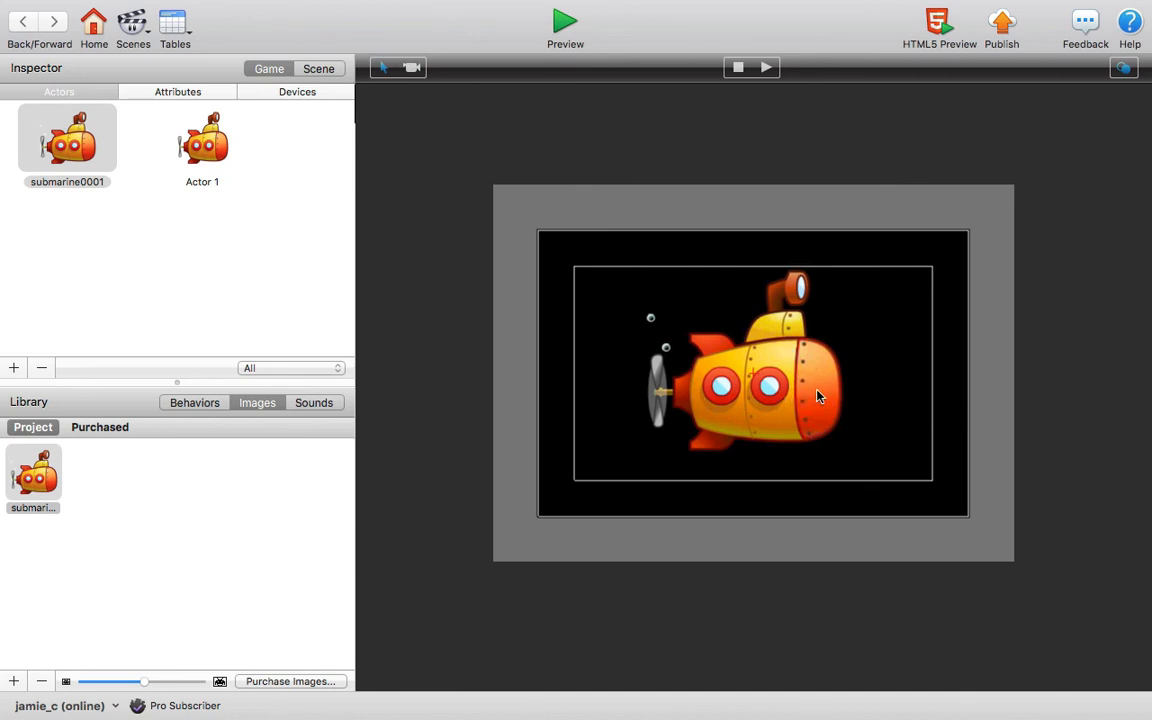
pyautogui.moveTo(858, 404)
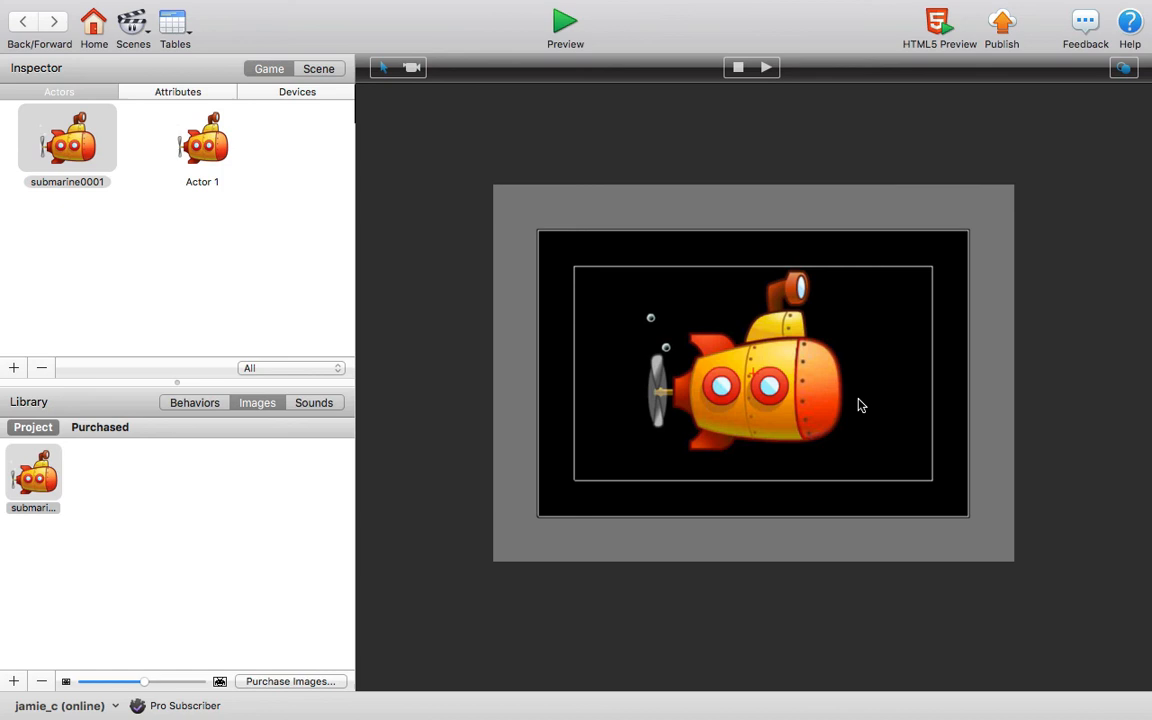
pyautogui.moveTo(858, 402)
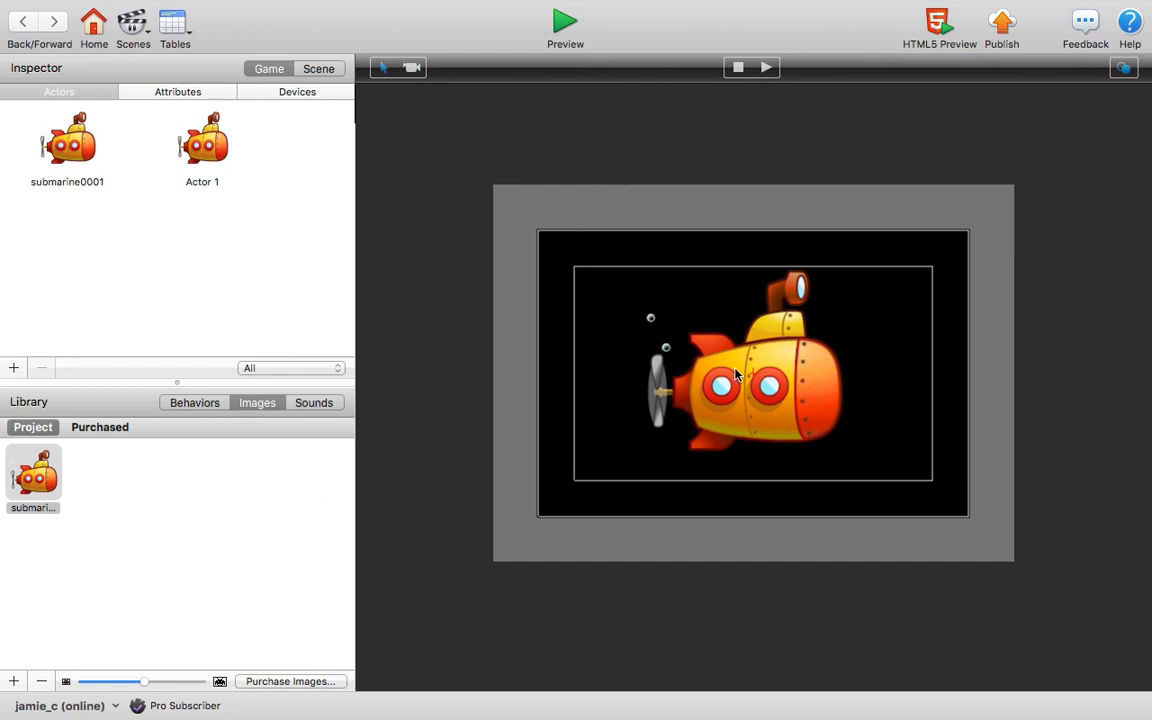
pyautogui.moveTo(720, 356)
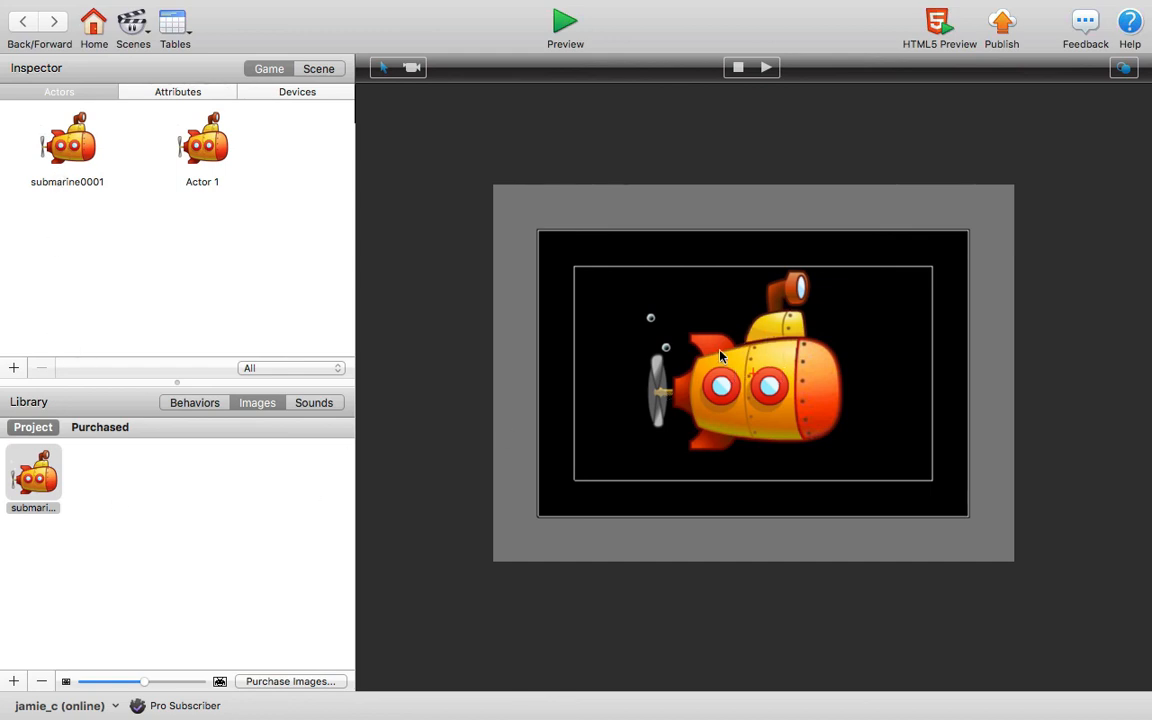